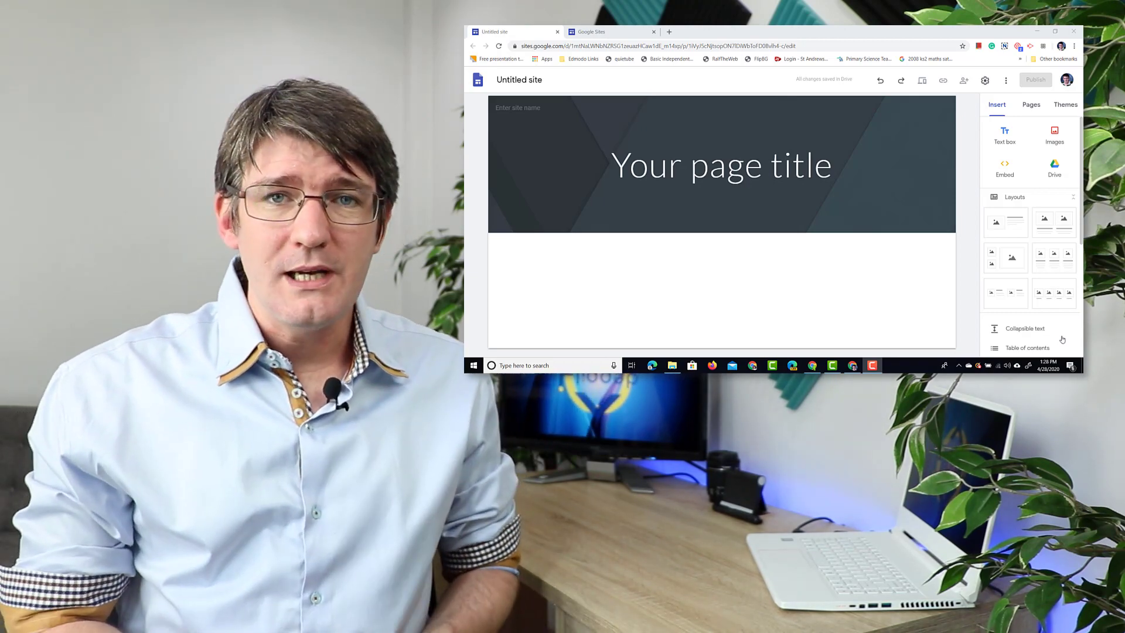
Open the Settings panel from the gear icon in the editor toolbar
{"action": "left_click", "coordinate": [1055, 31]}
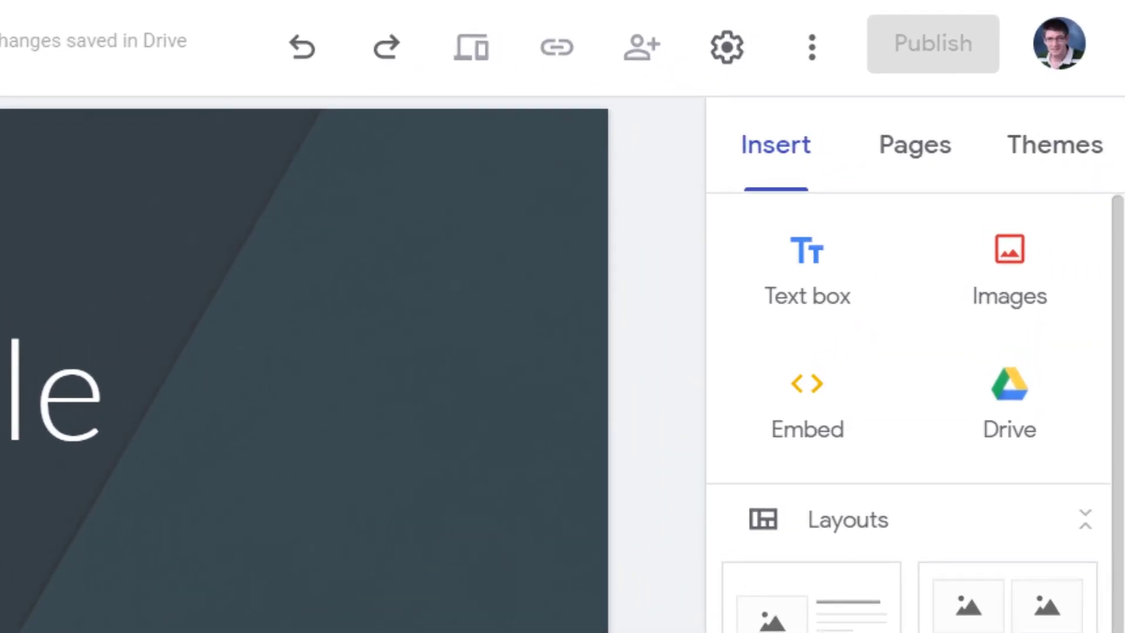
{"action": "left_click", "coordinate": [726, 47]}
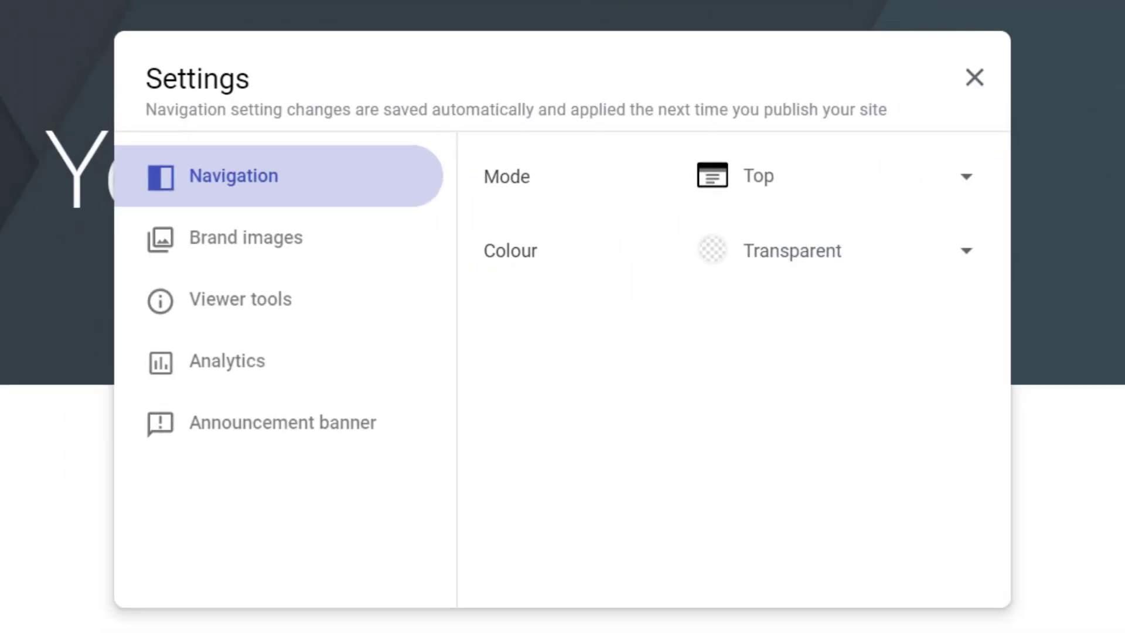
{"action": "mouse_move", "coordinate": [240, 494]}
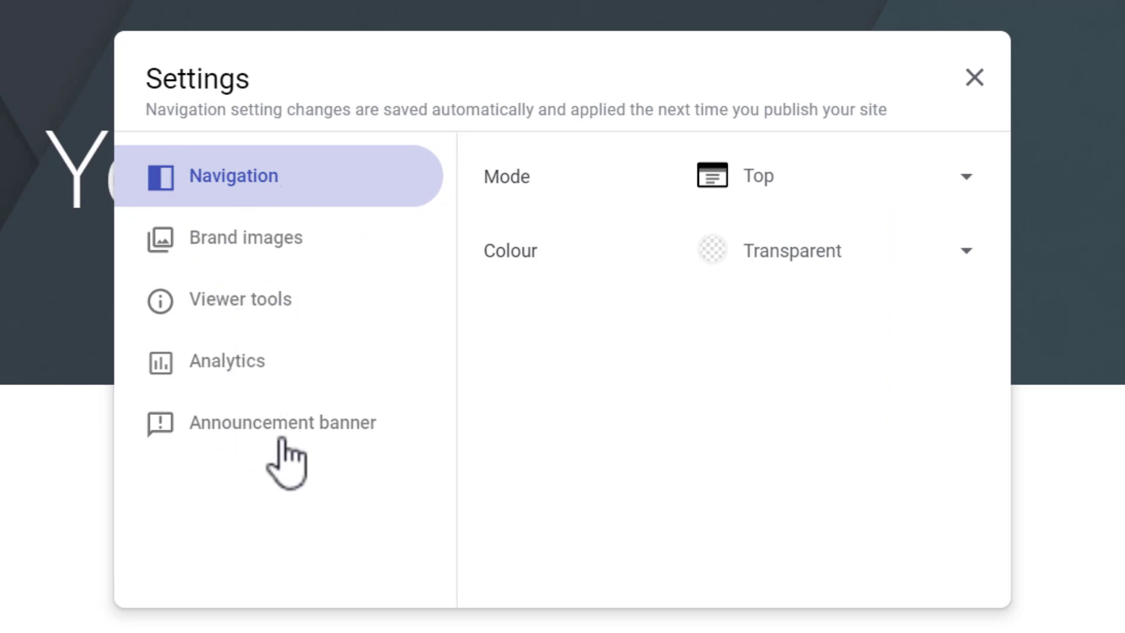
Turn on Show banner under Announcement banner and set its colour to red
{"action": "left_click", "coordinate": [281, 422]}
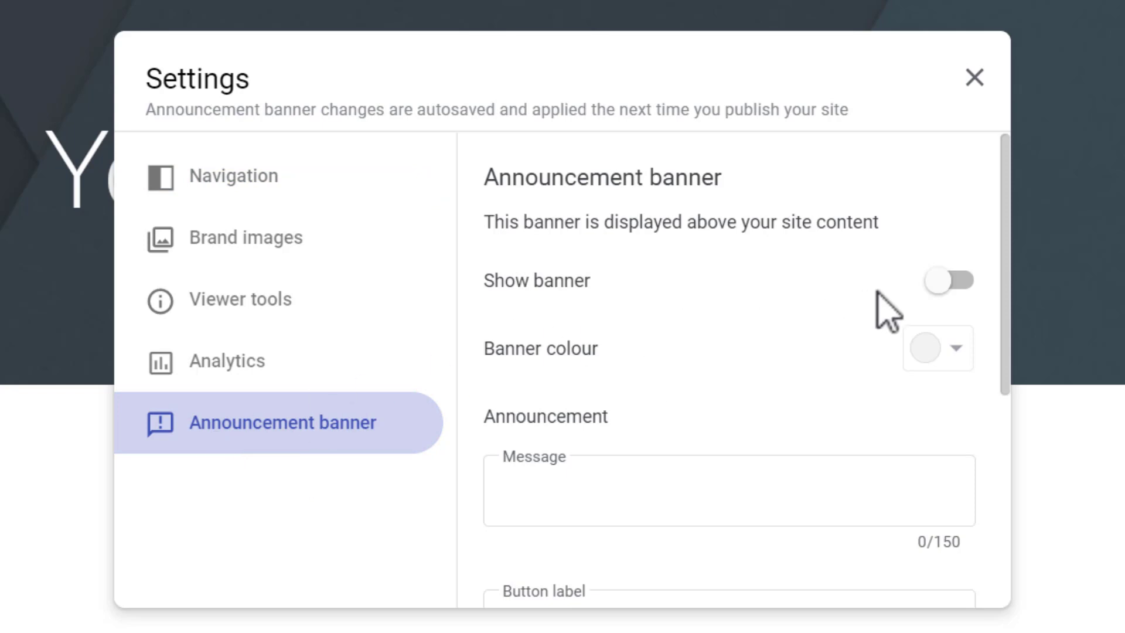
{"action": "left_click", "coordinate": [945, 280]}
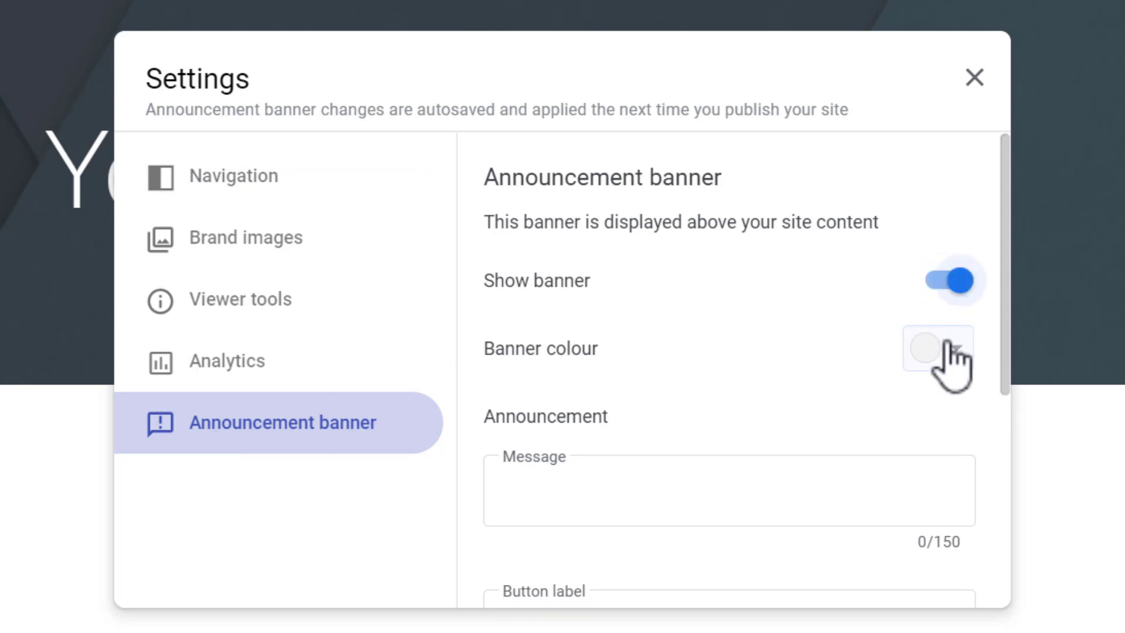
{"action": "left_click", "coordinate": [936, 349]}
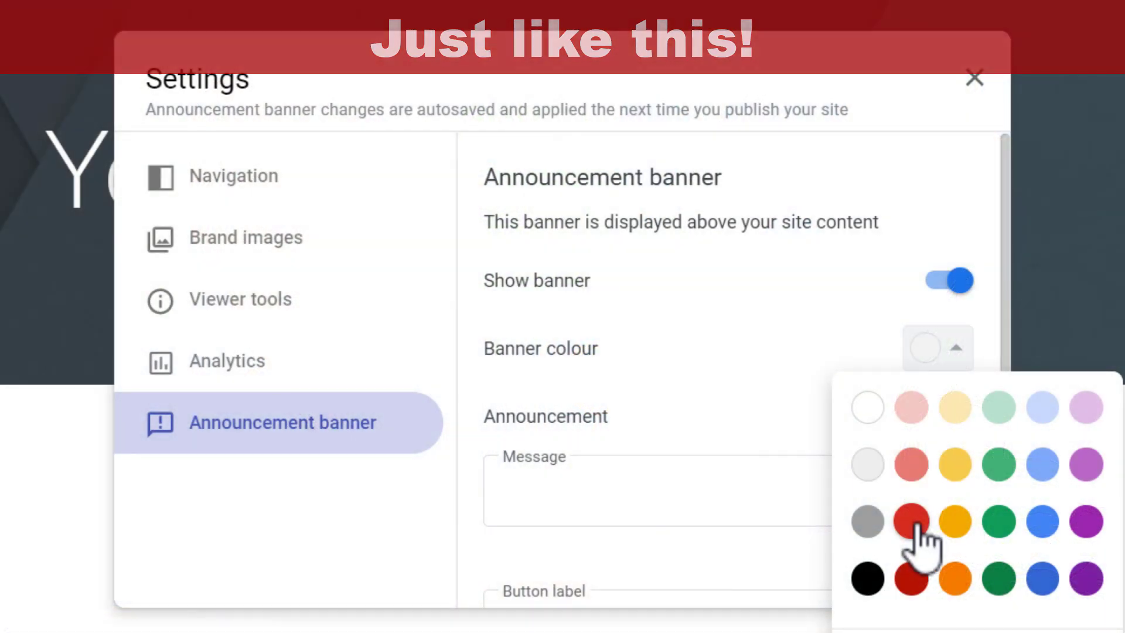
{"action": "left_click", "coordinate": [910, 520]}
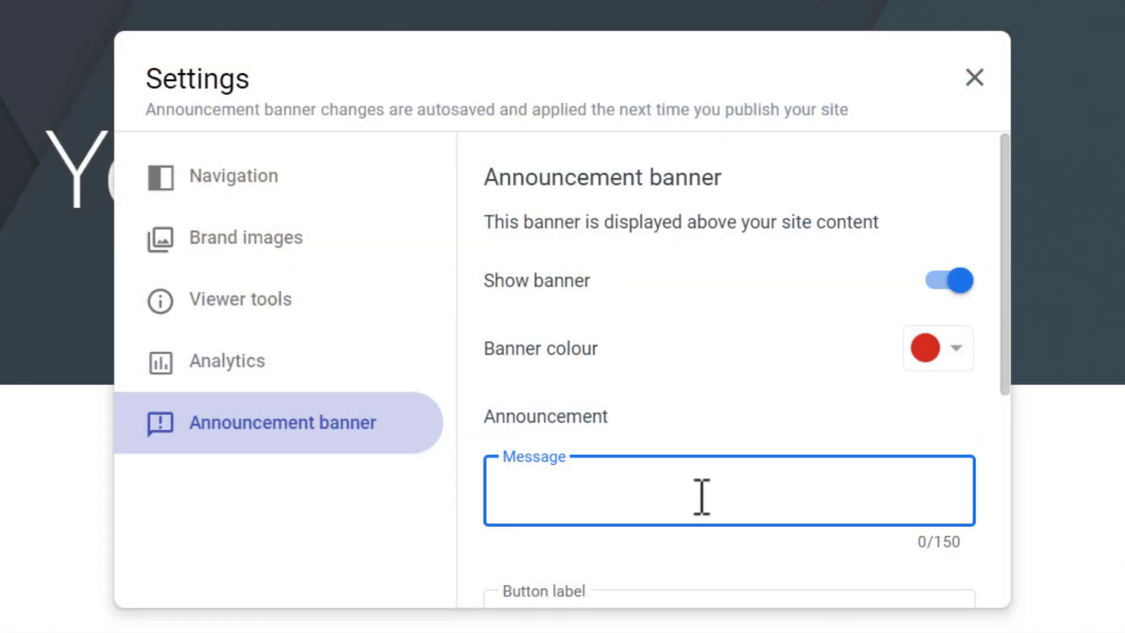
{"action": "type", "text": "This is an amazing function!"}
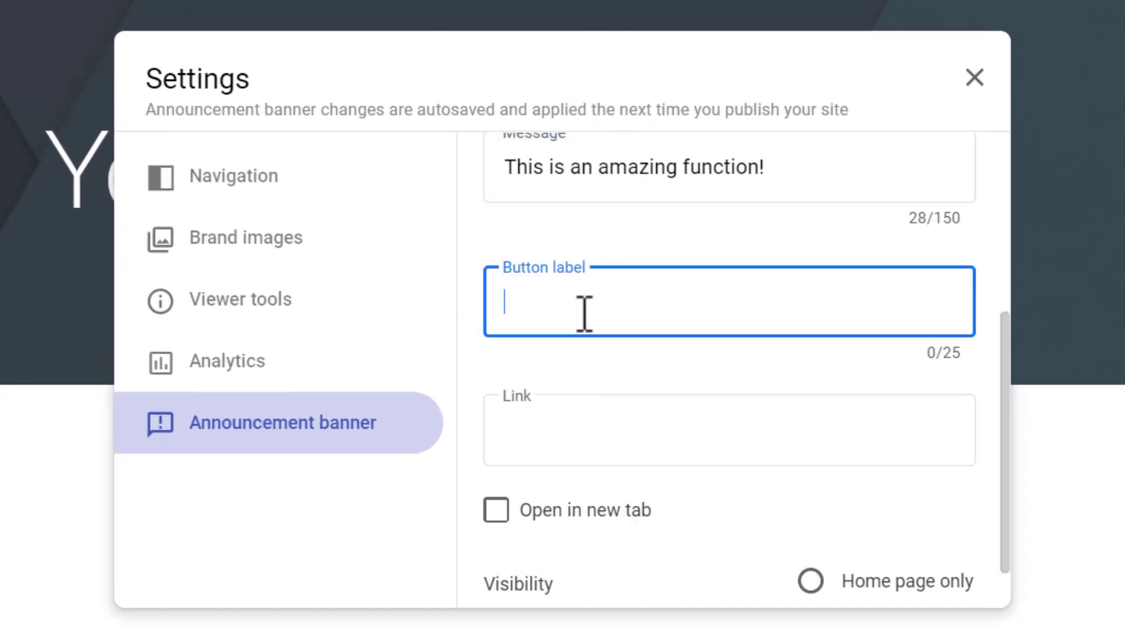
{"action": "type", "text": "Check out"}
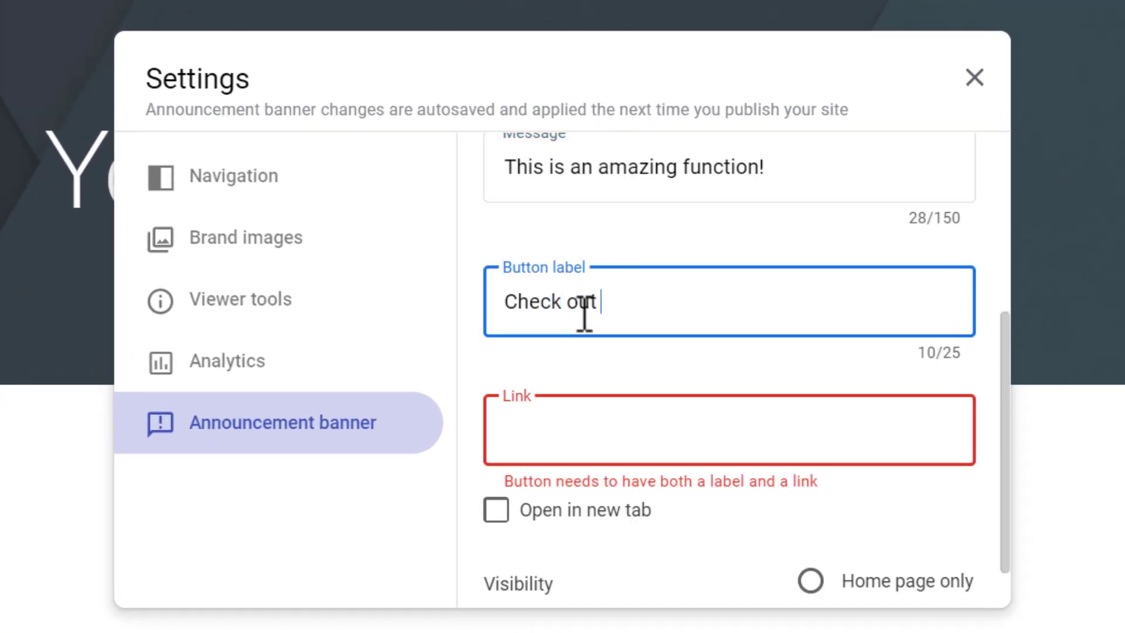
{"action": "type", "text": "the video"}
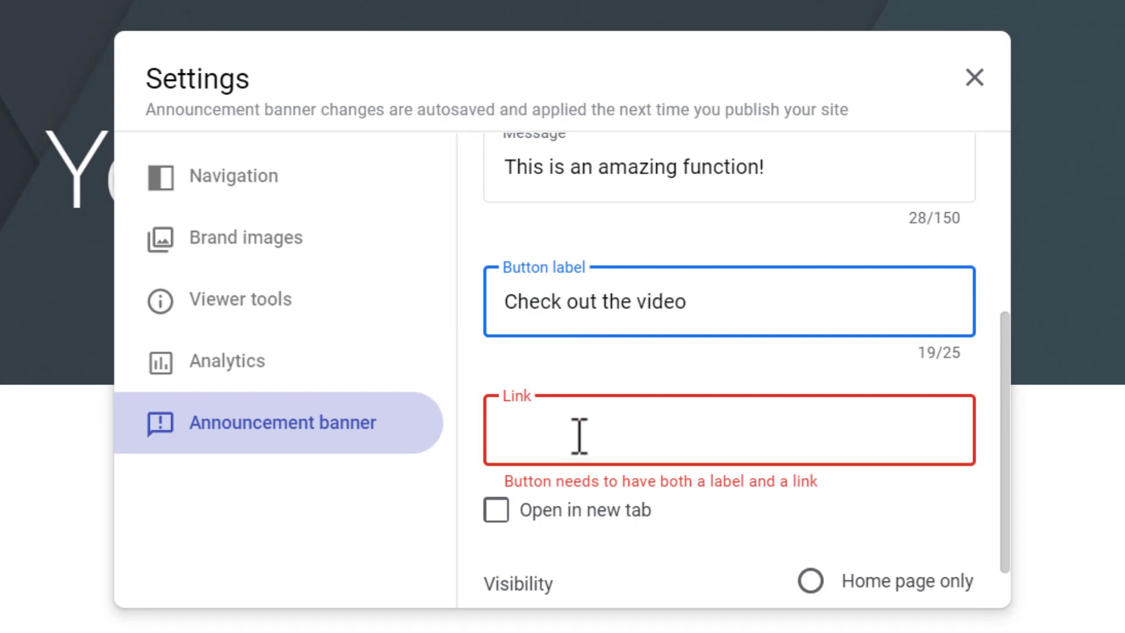
{"action": "type", "text": "www.flippedtutorials.com"}
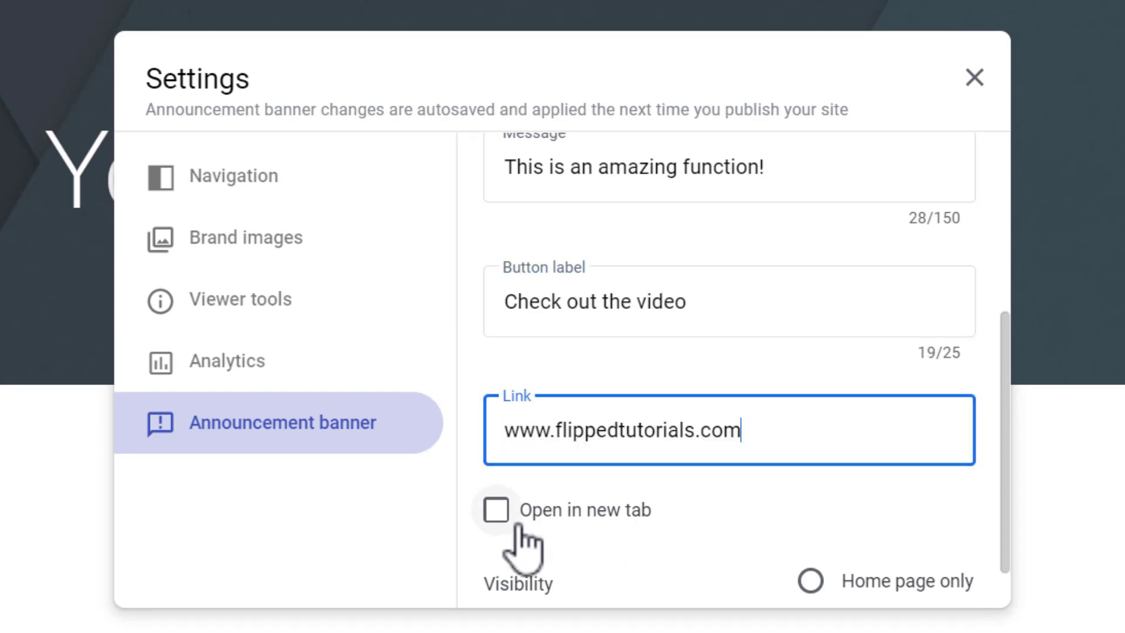
{"action": "left_click", "coordinate": [496, 511]}
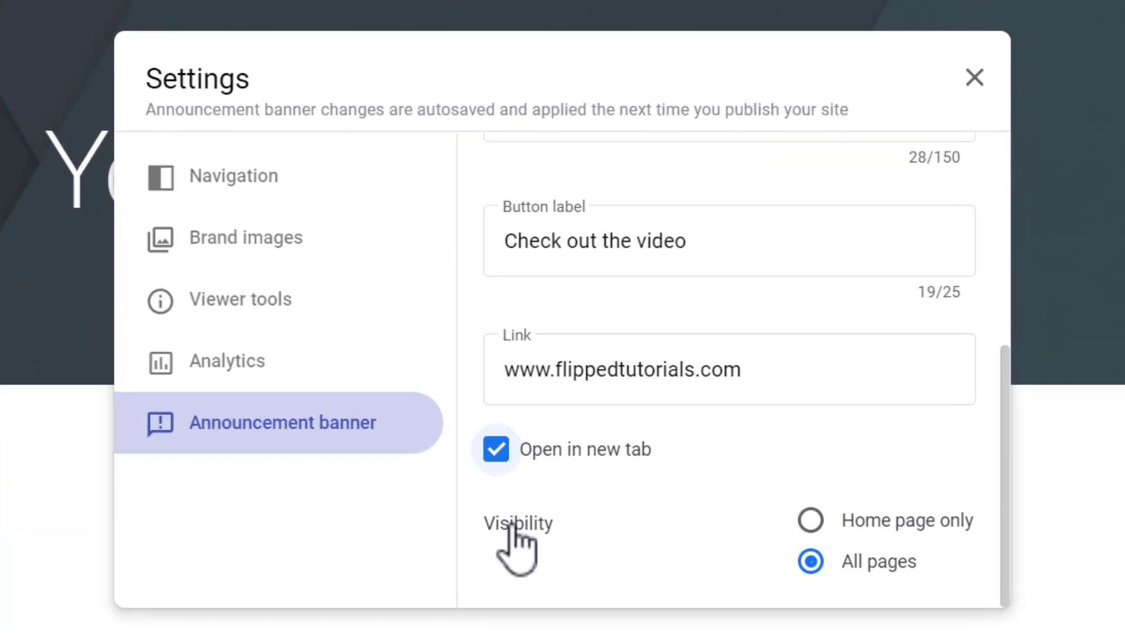
{"action": "mouse_move", "coordinate": [675, 582]}
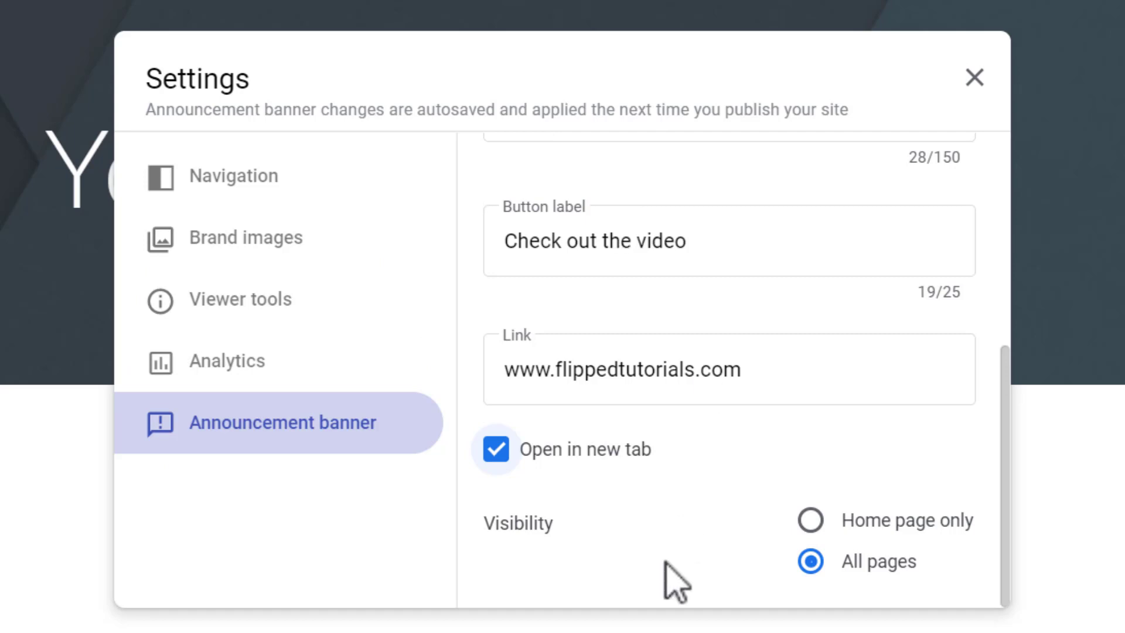
Close Settings to see the red banner with its button atop the page
{"action": "left_click", "coordinate": [975, 77]}
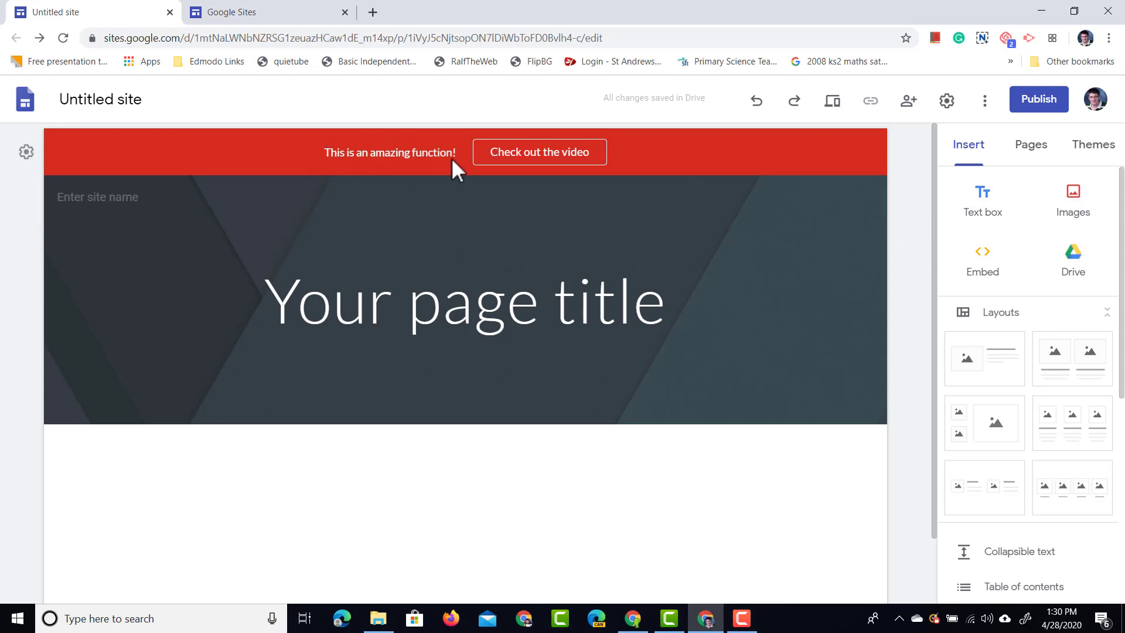
{"action": "mouse_move", "coordinate": [545, 154]}
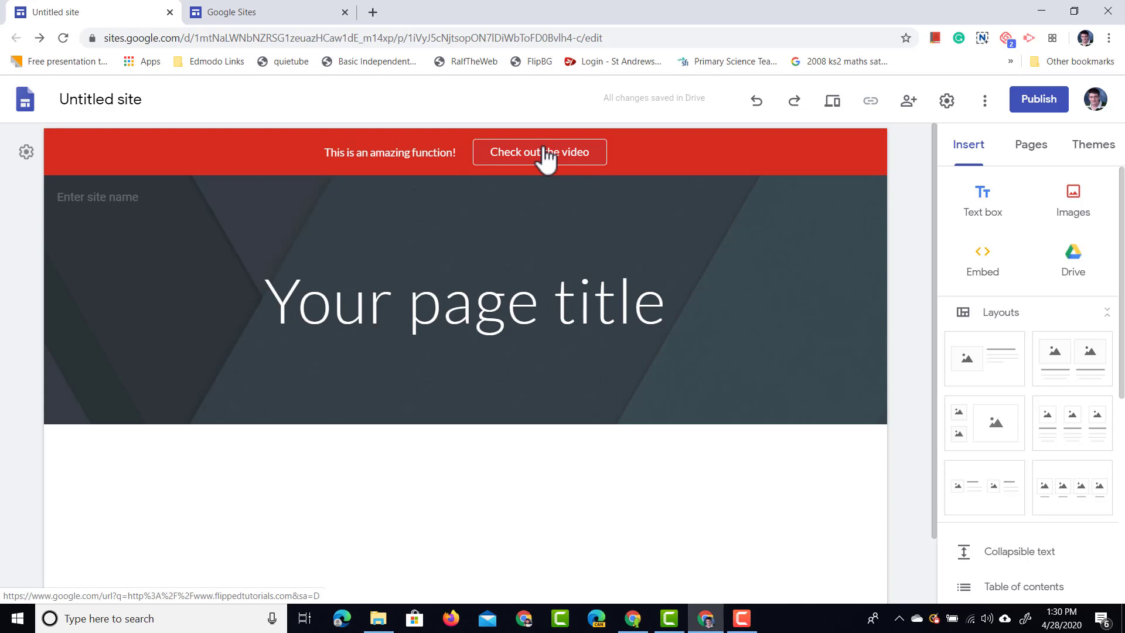
{"action": "mouse_move", "coordinate": [540, 151]}
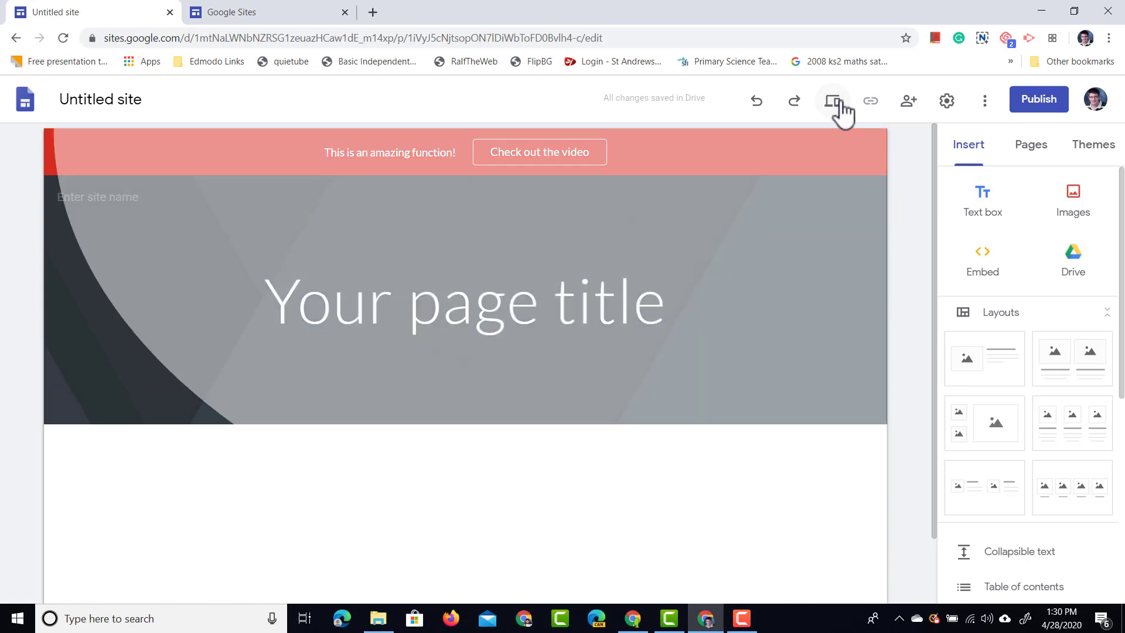
Preview the site, switching the view to tablet and then phone width
{"action": "left_click", "coordinate": [831, 99]}
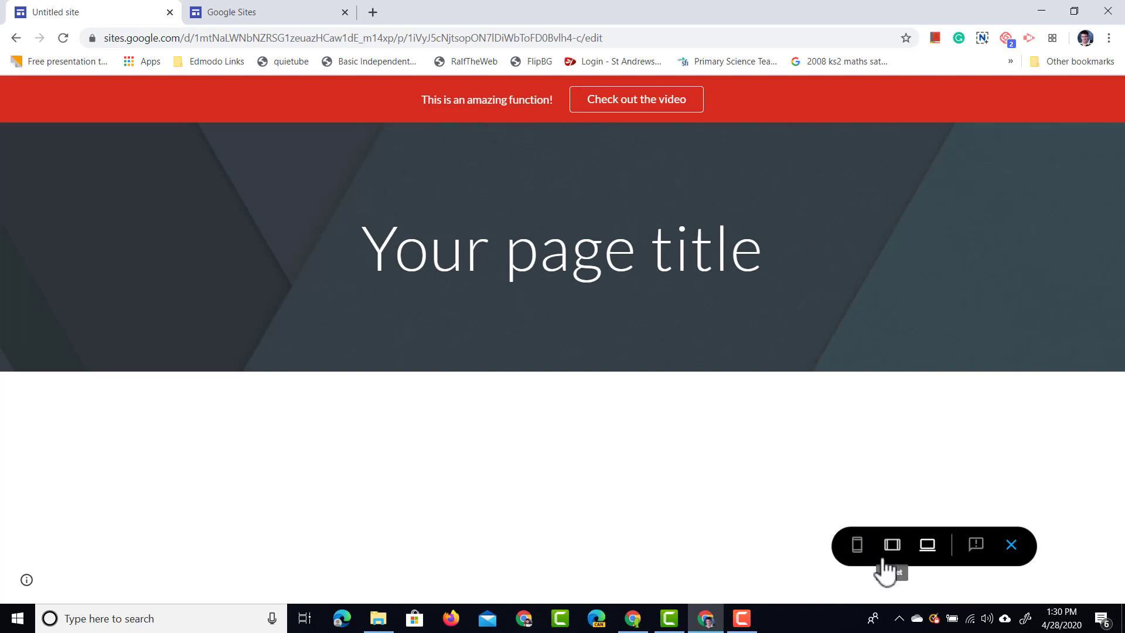
{"action": "left_click", "coordinate": [855, 544]}
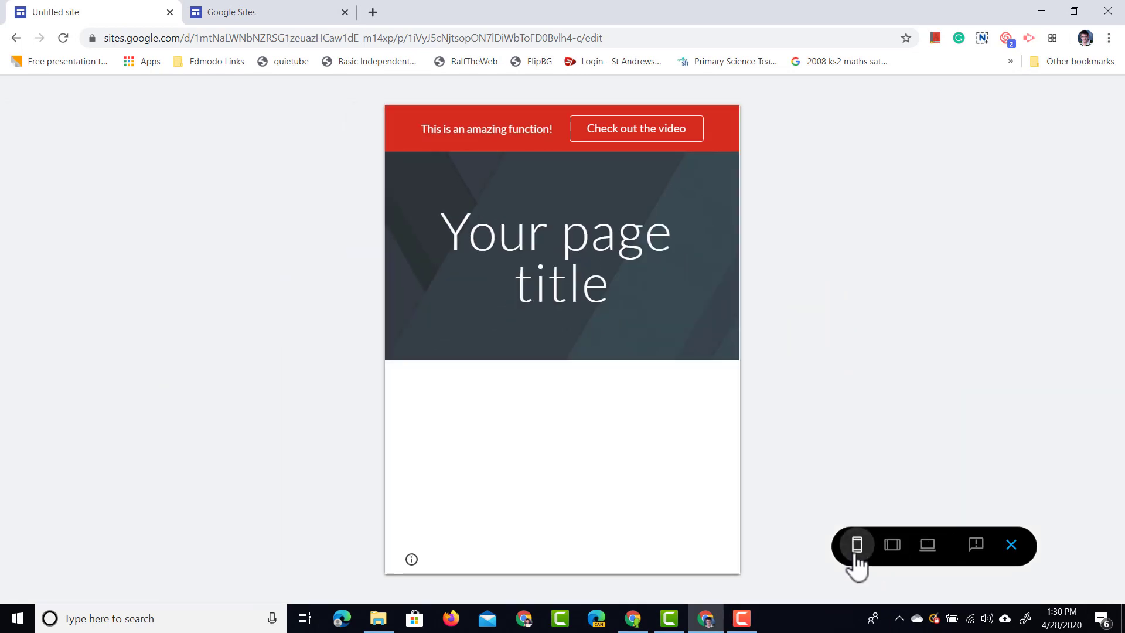
{"action": "left_click", "coordinate": [856, 544]}
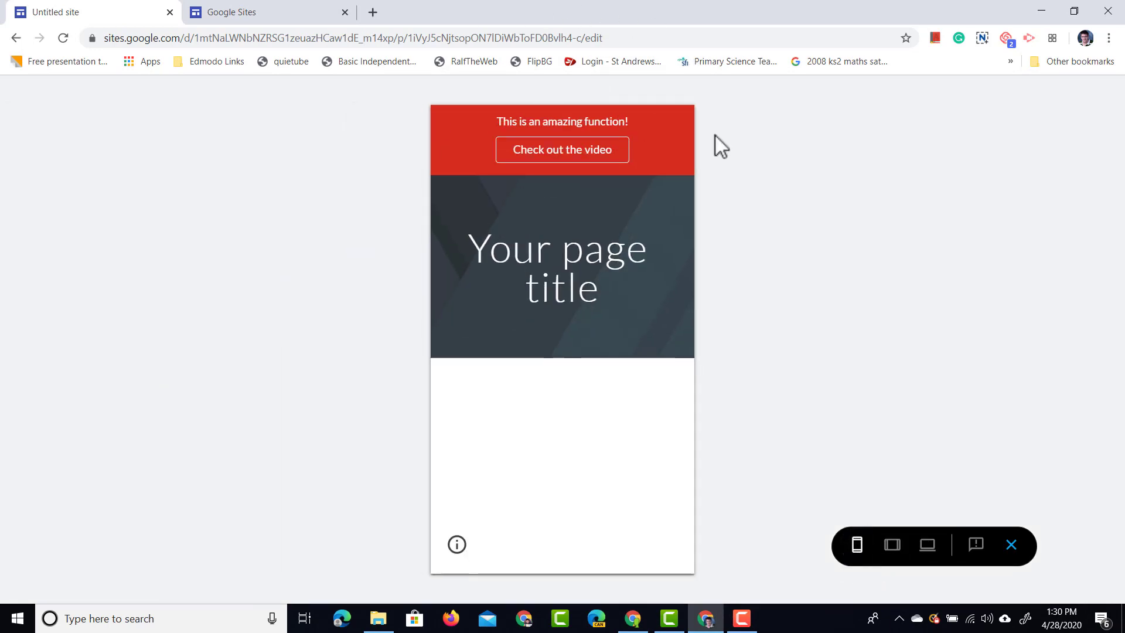